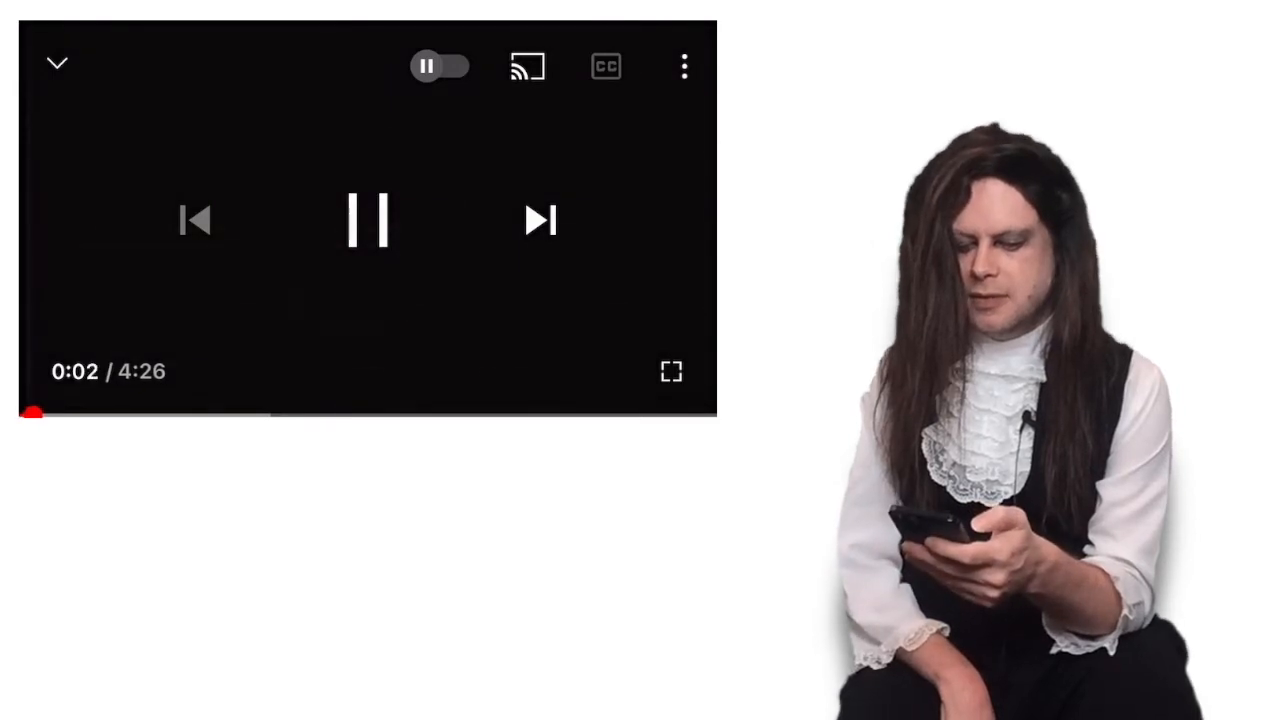
left_click(368, 220)
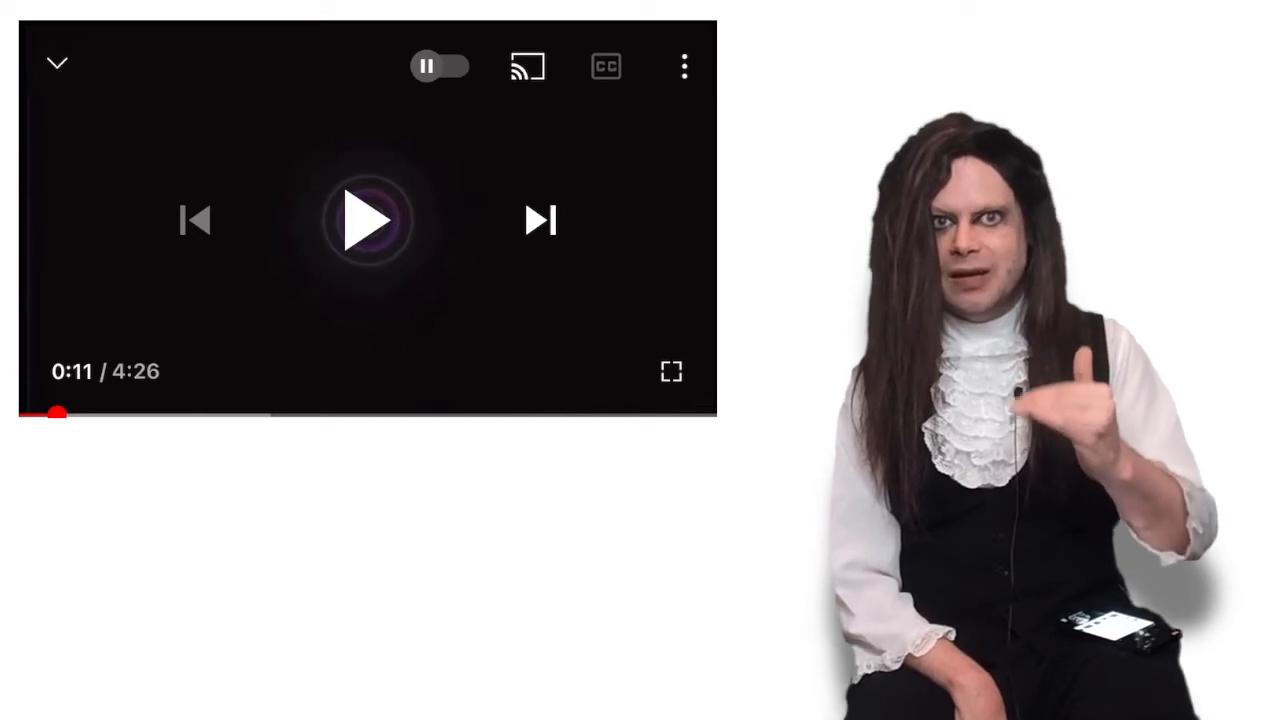
left_click(368, 220)
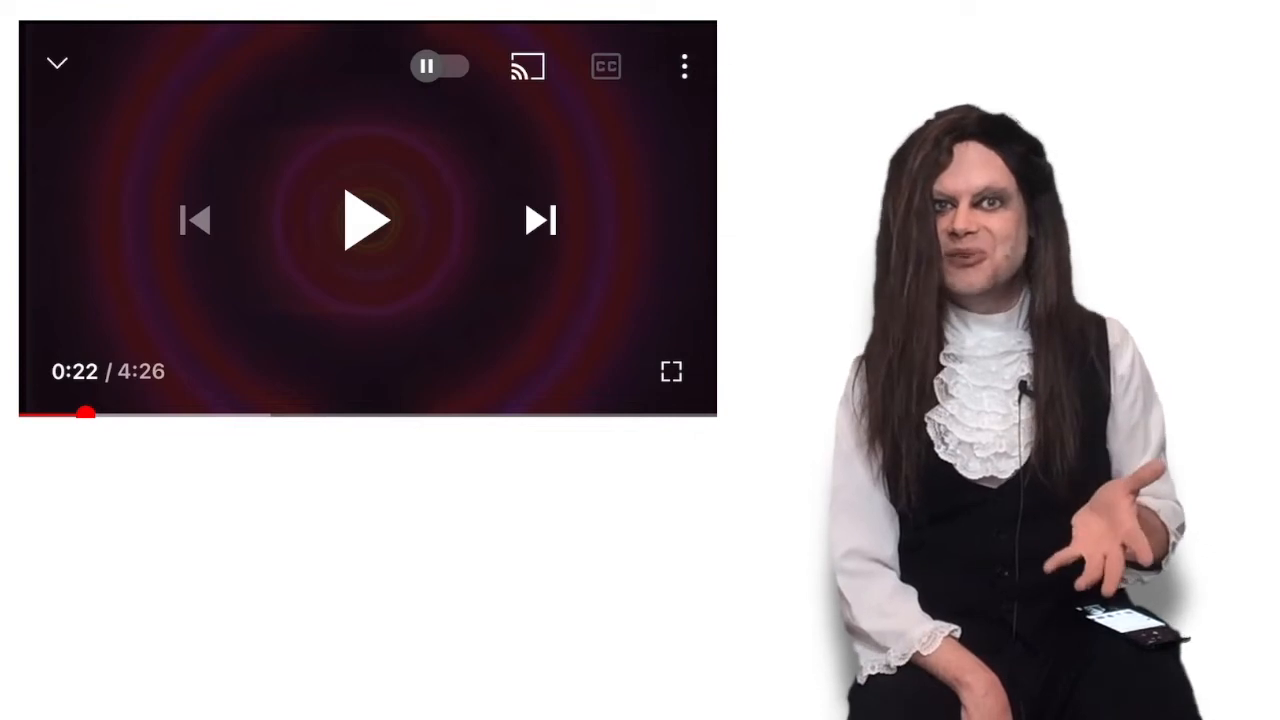
left_click(368, 220)
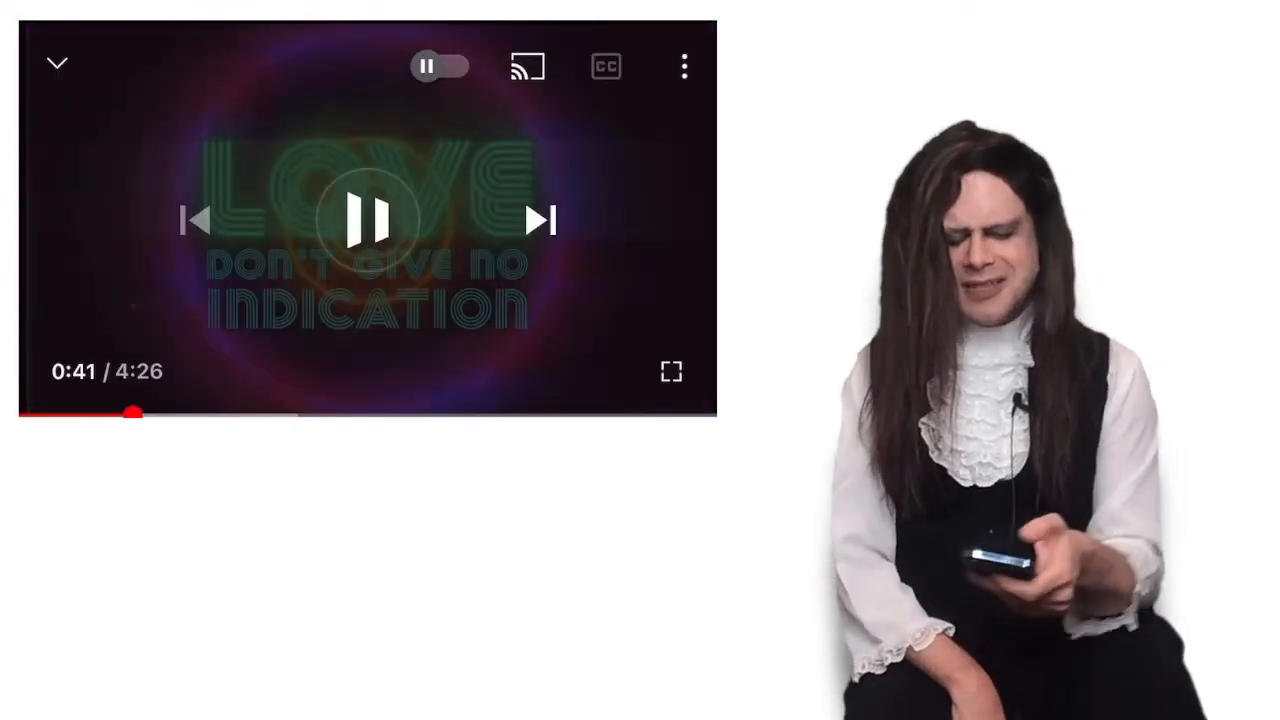
left_click(368, 220)
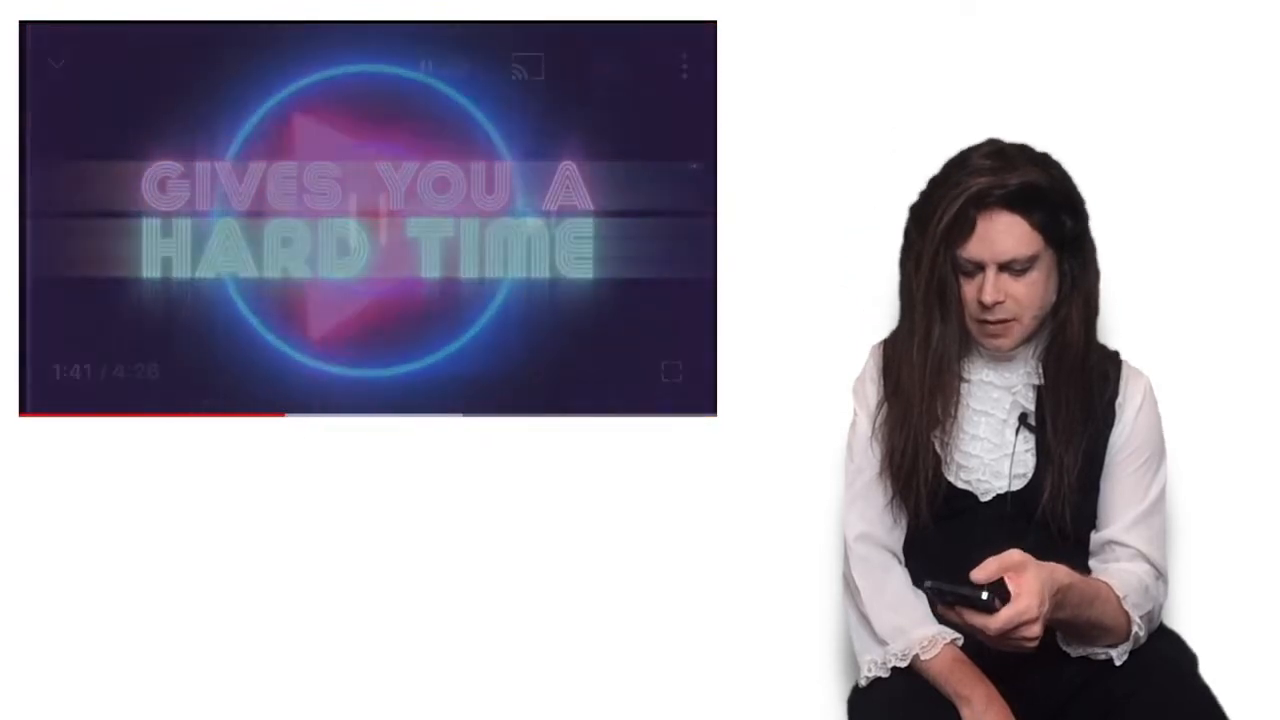
left_click(368, 220)
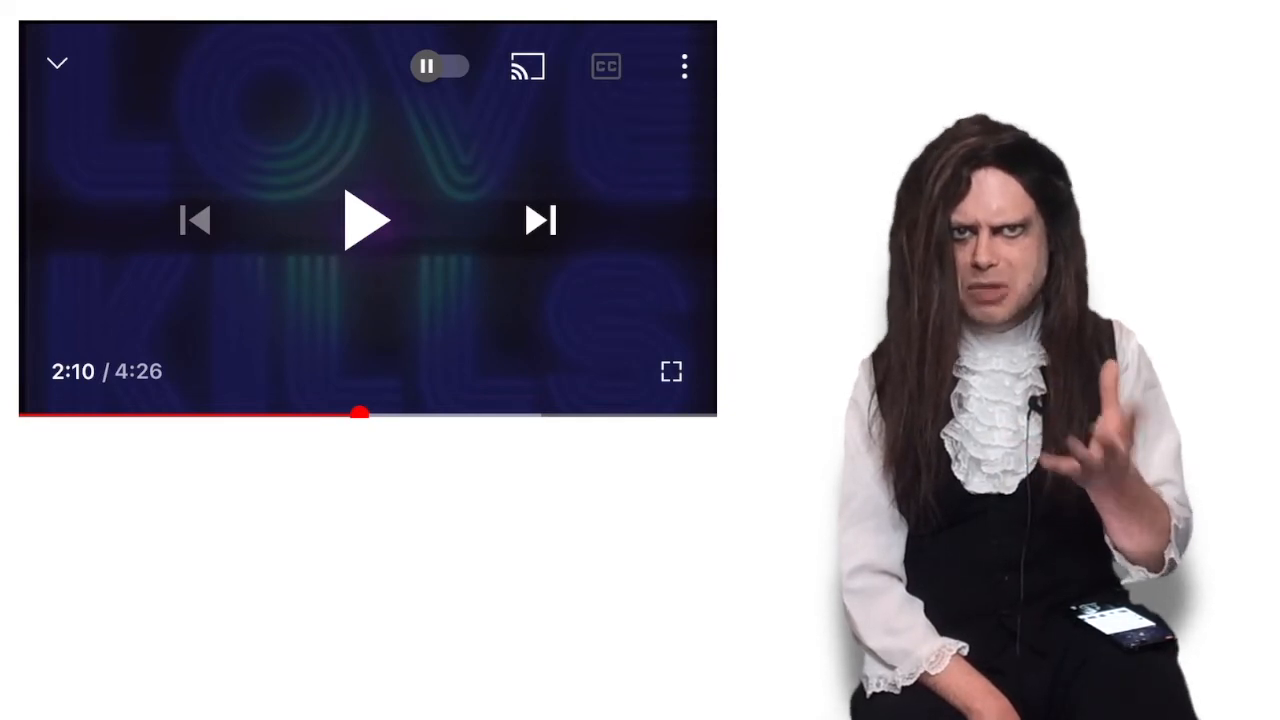
left_click(368, 218)
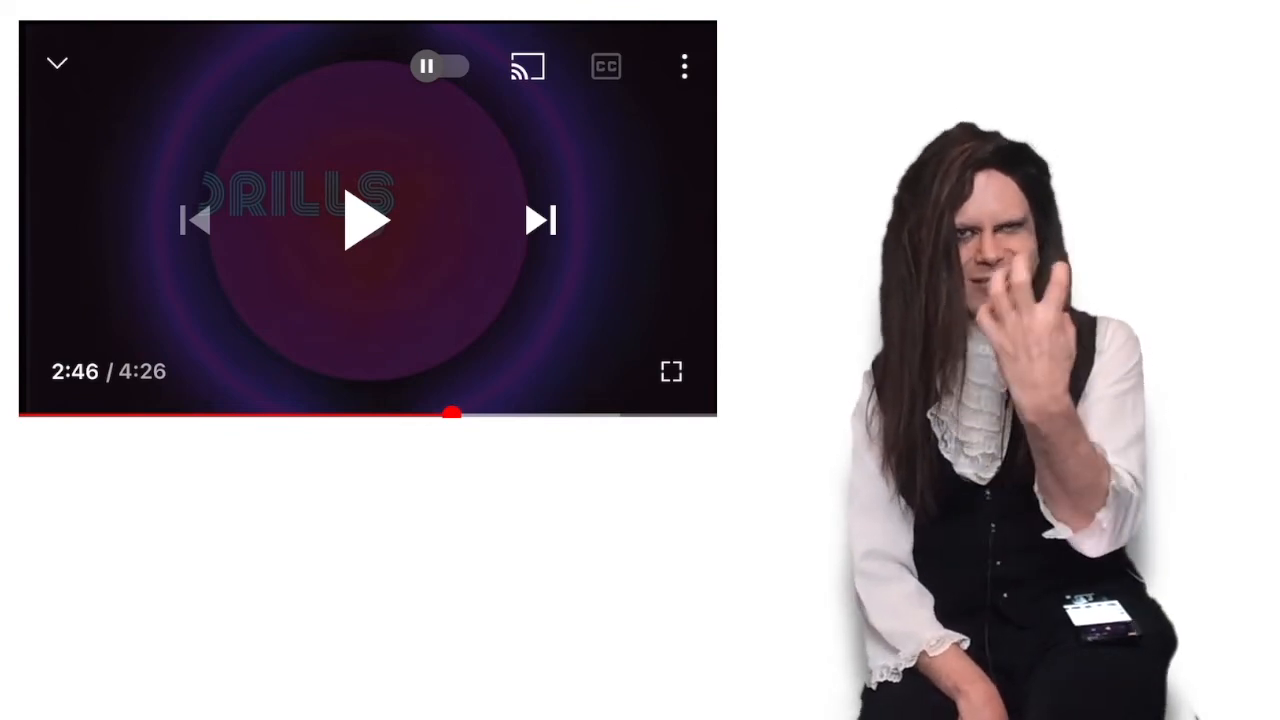
left_click(372, 220)
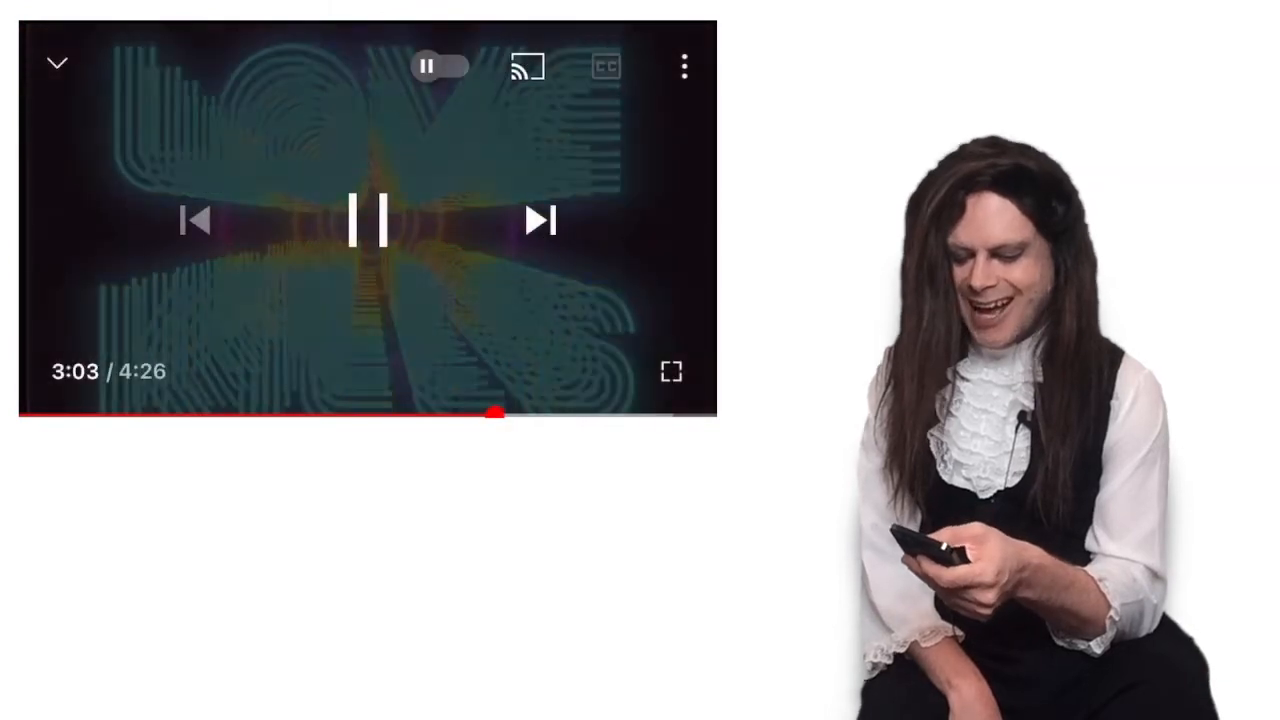
left_click(368, 220)
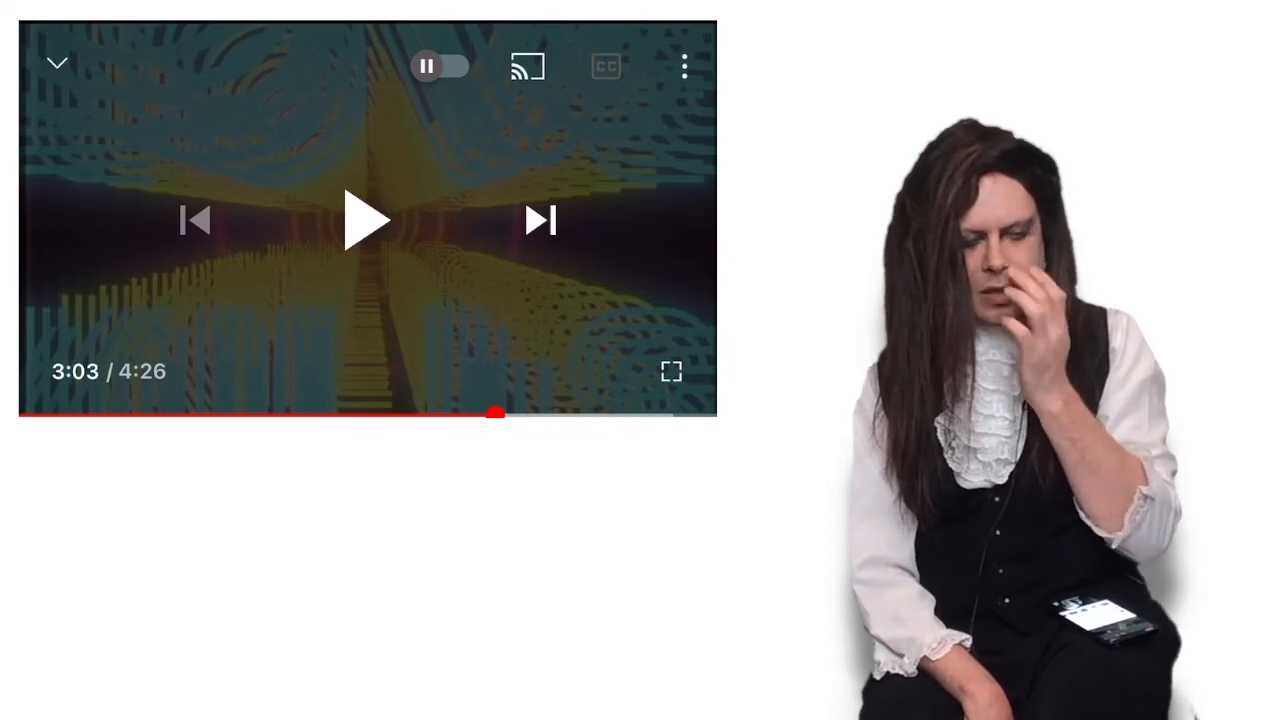
left_click(368, 220)
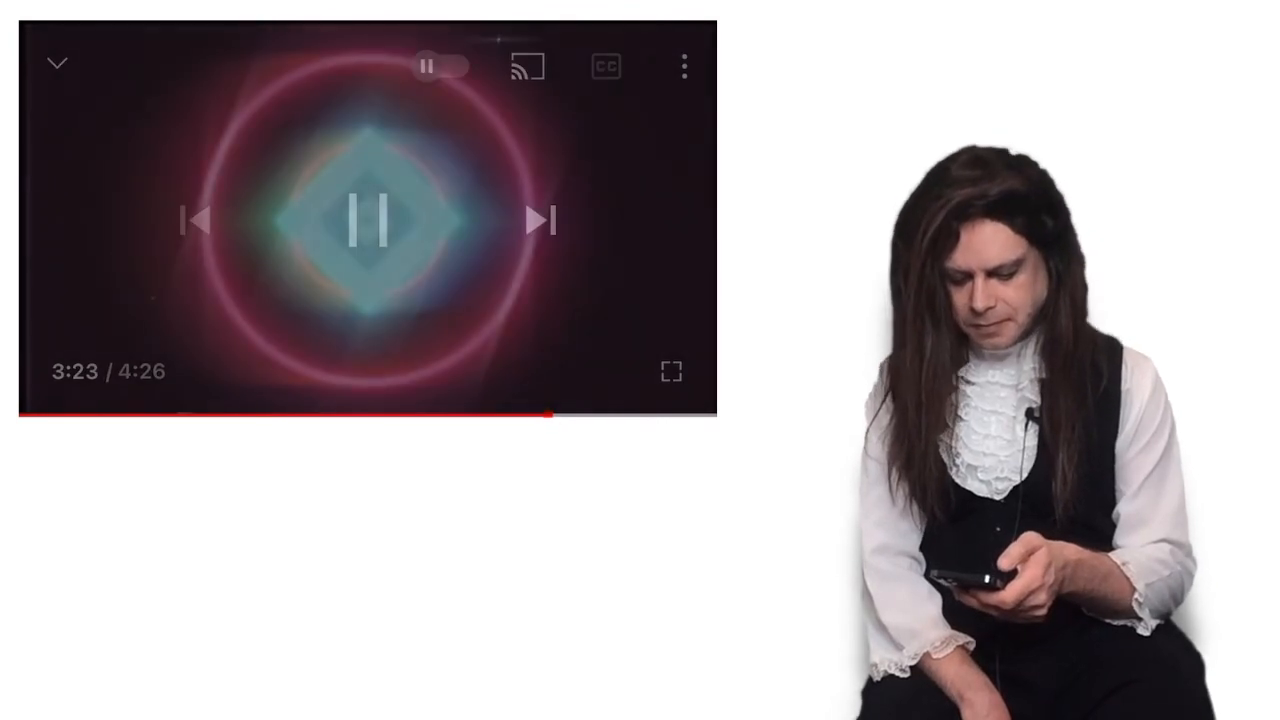
left_click(370, 220)
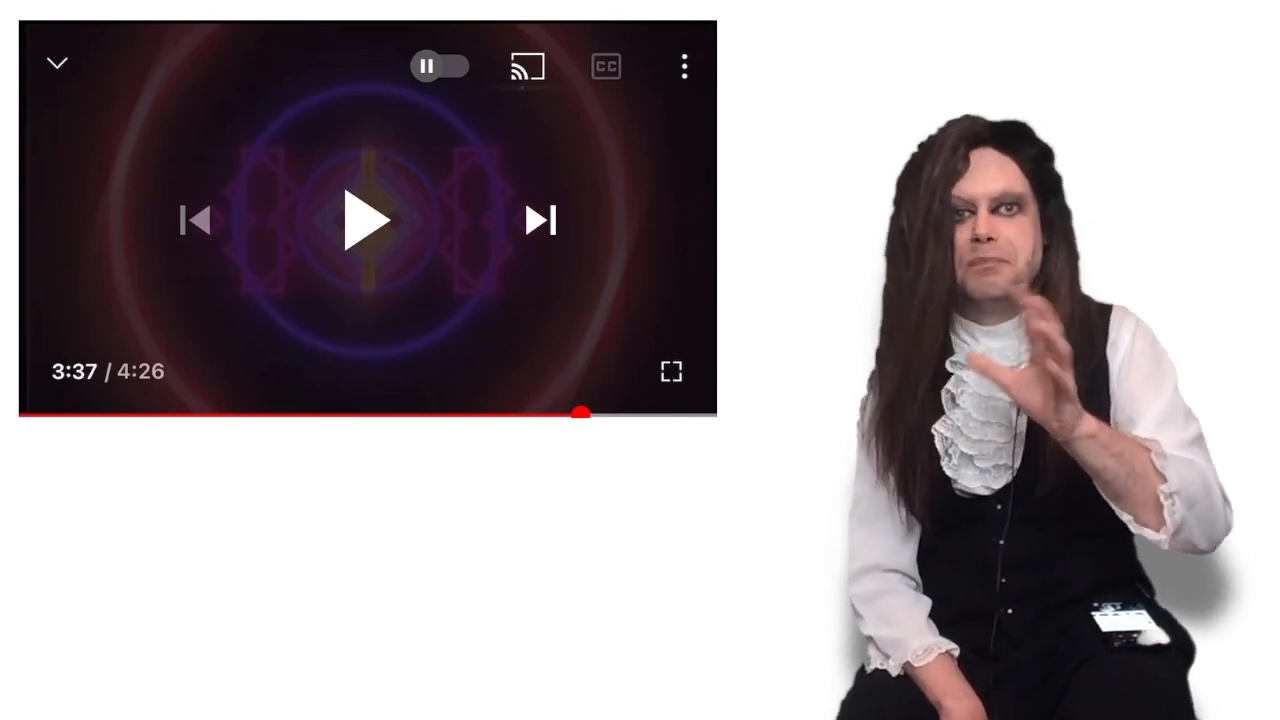
left_click(368, 220)
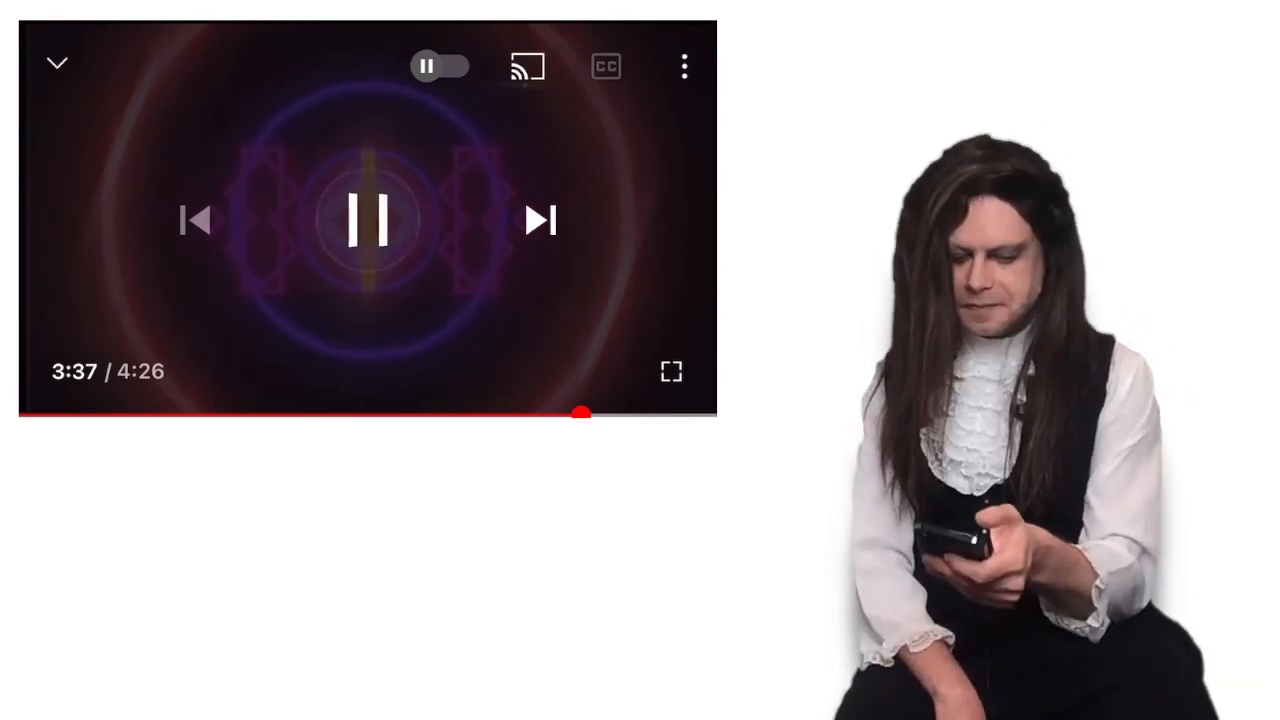